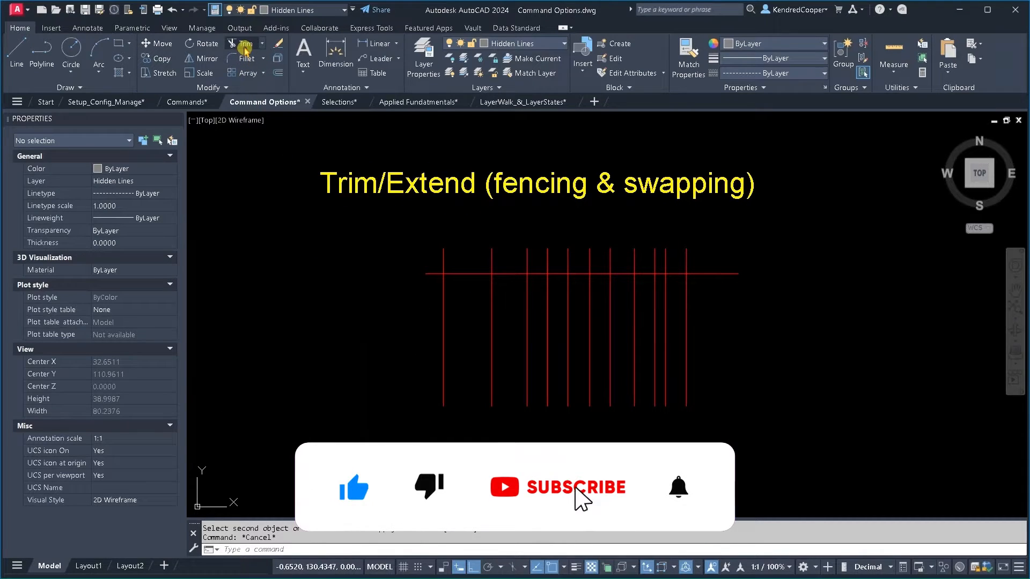
Trim the red vertical lines at the top horizontal line and extend them to the bottom one
{"action": "left_click", "coordinate": [244, 43]}
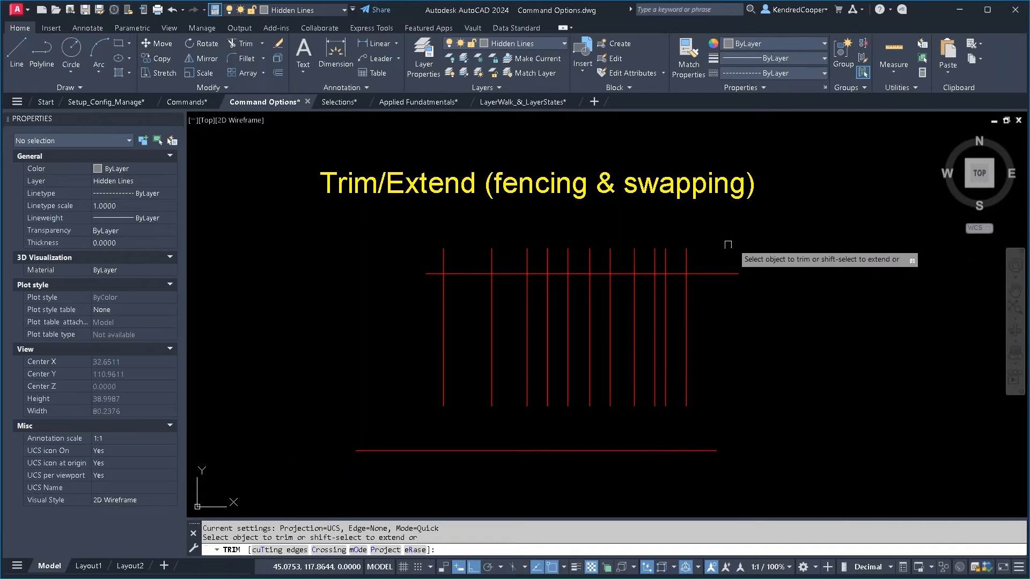
{"action": "mouse_move", "coordinate": [737, 235]}
{"action": "type", "text": "U"}
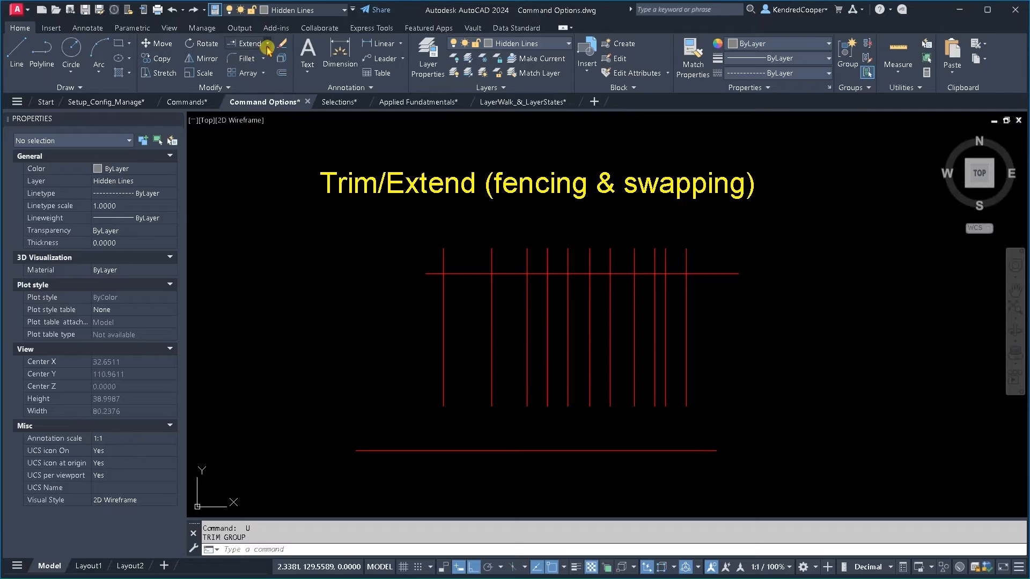
{"action": "left_click", "coordinate": [245, 44]}
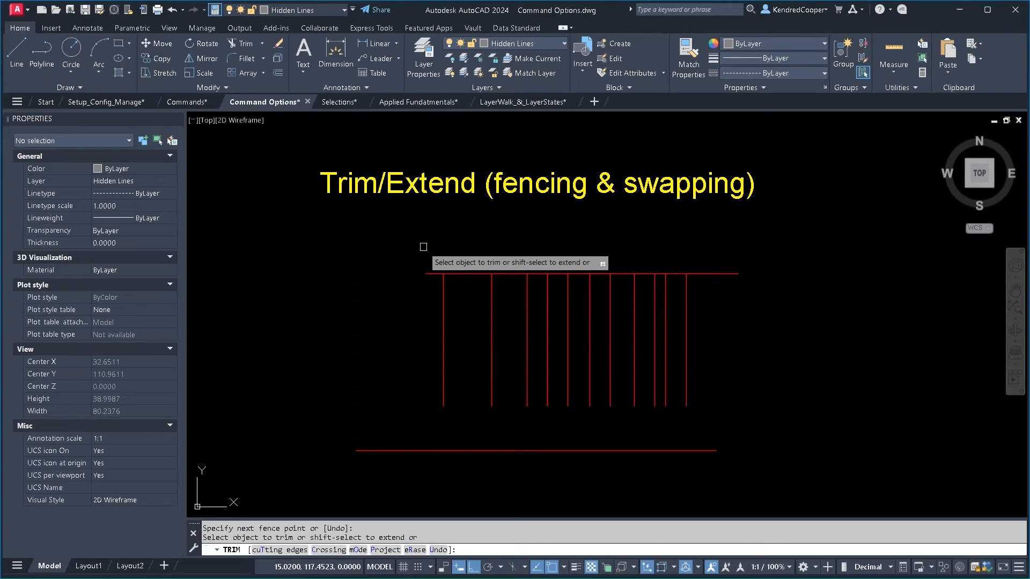
{"action": "mouse_move", "coordinate": [747, 390]}
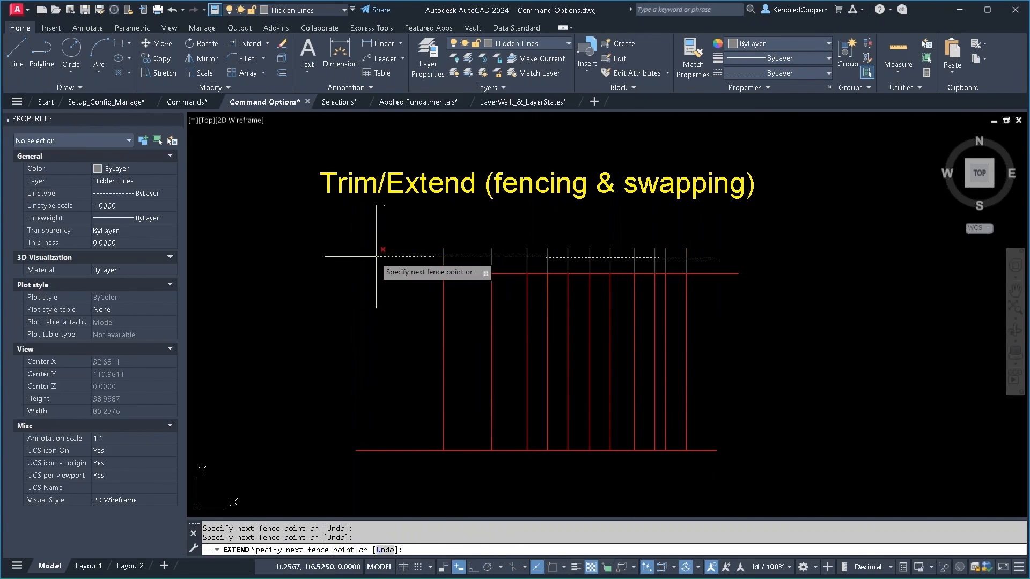
{"action": "key", "text": "Escape"}
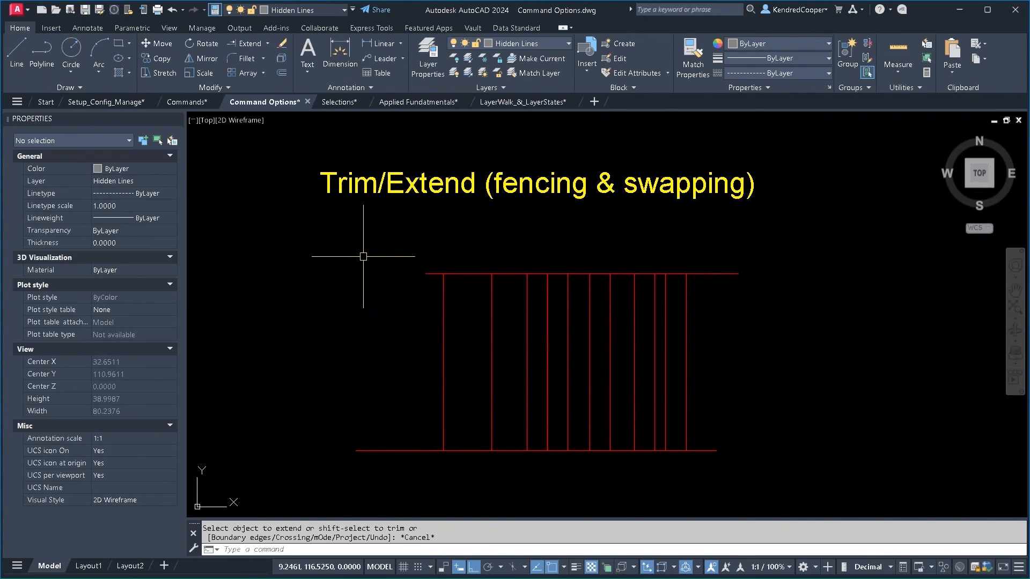